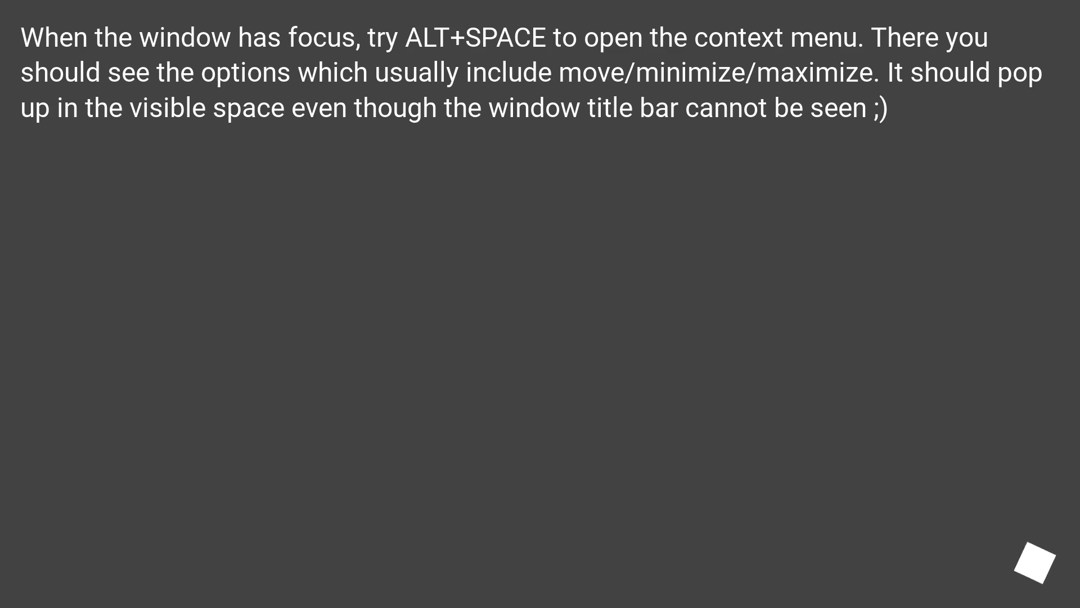
- Advance to the slide on editing Notepad's iWindowPosX, Y, DX and DY registry values
click(1023, 562)
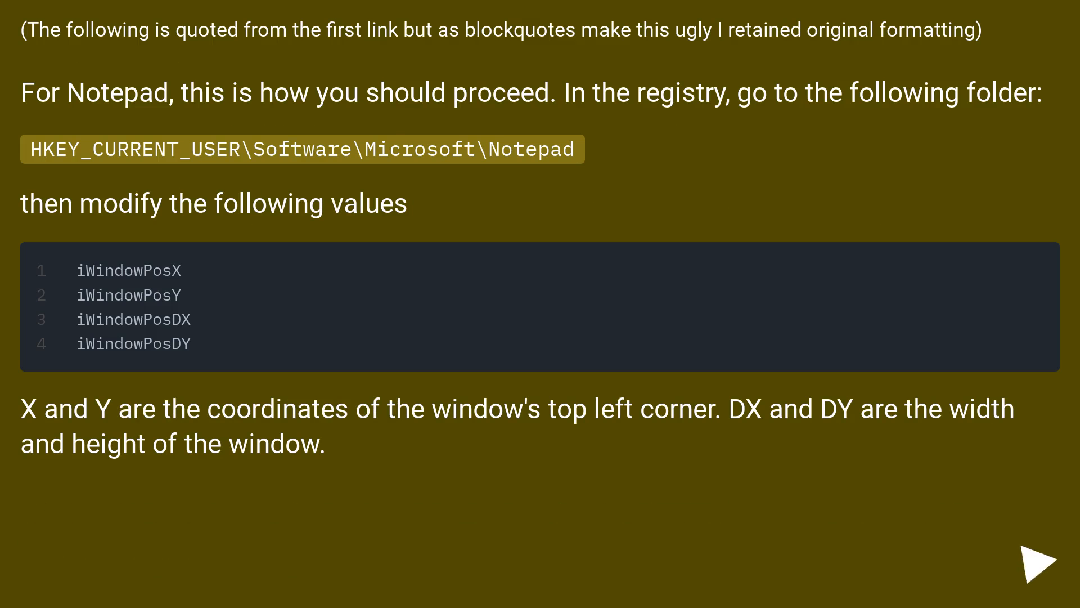
click(1041, 559)
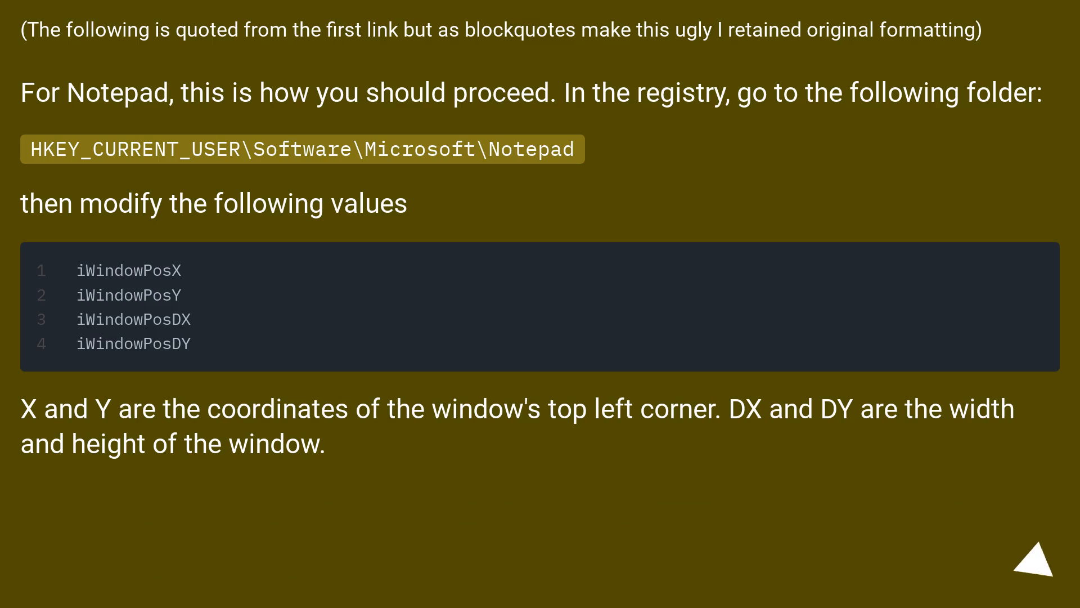
click(1040, 568)
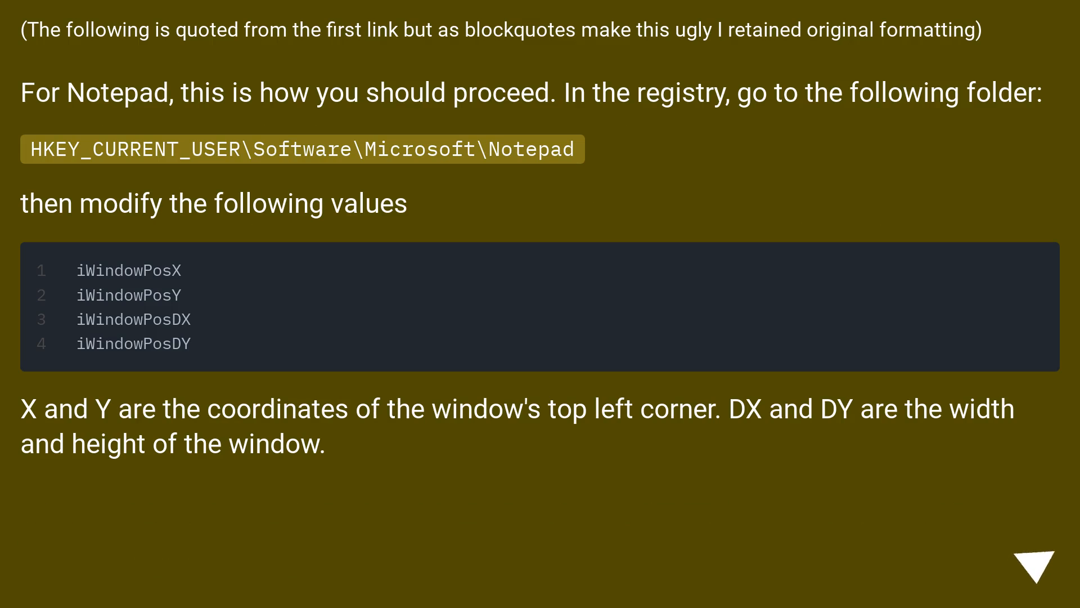
click(1029, 561)
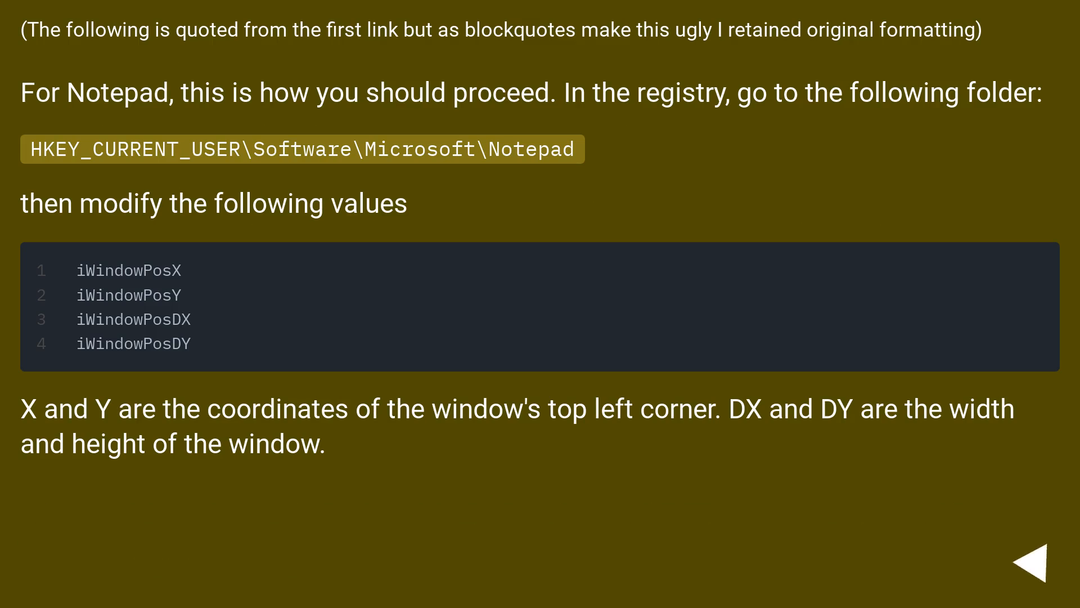
click(1034, 559)
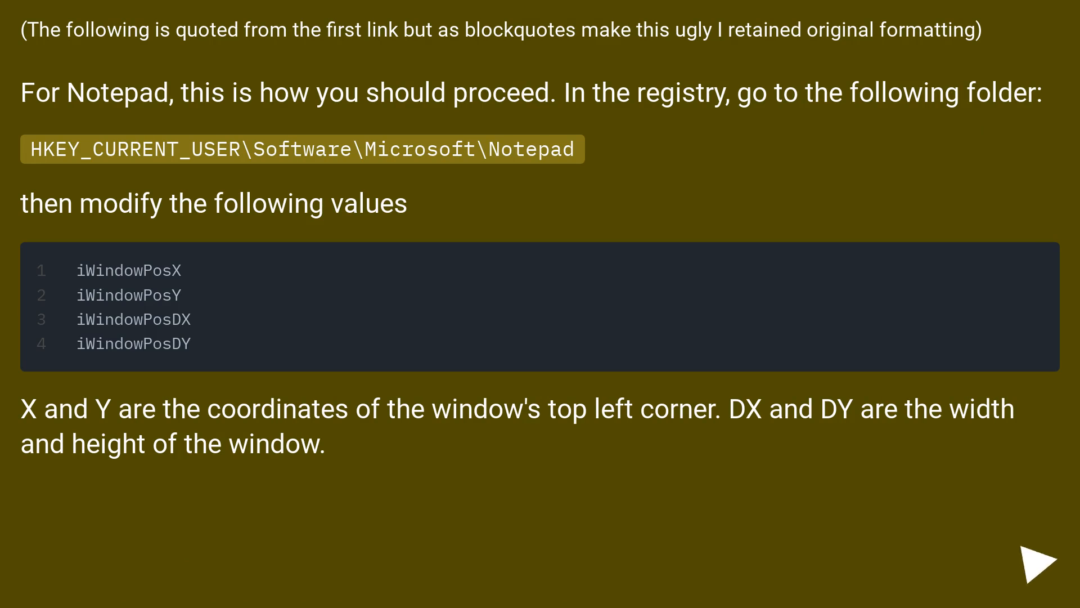
click(1035, 561)
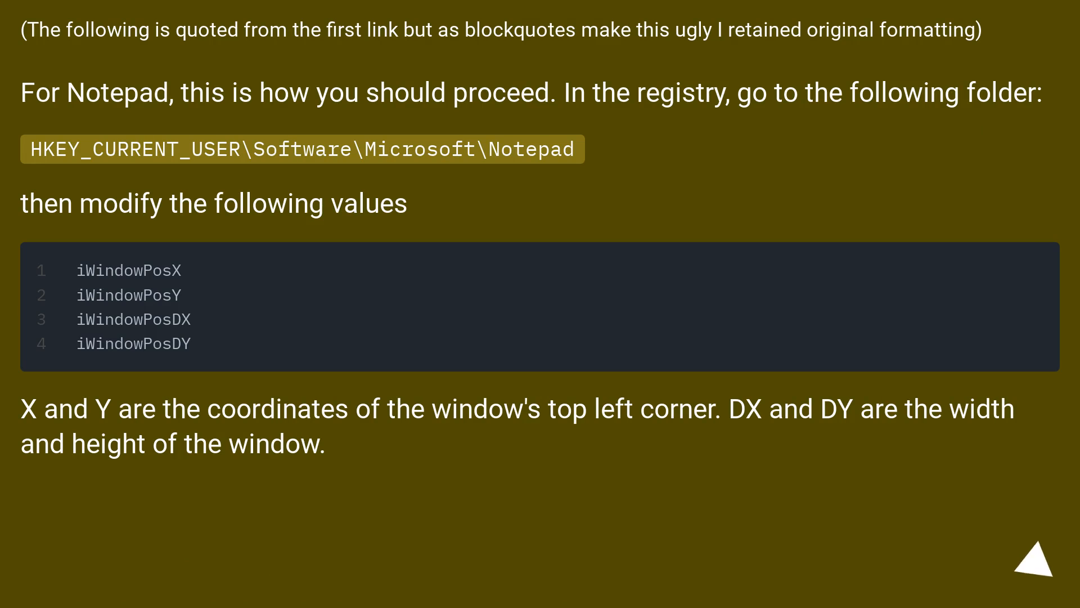
click(1029, 568)
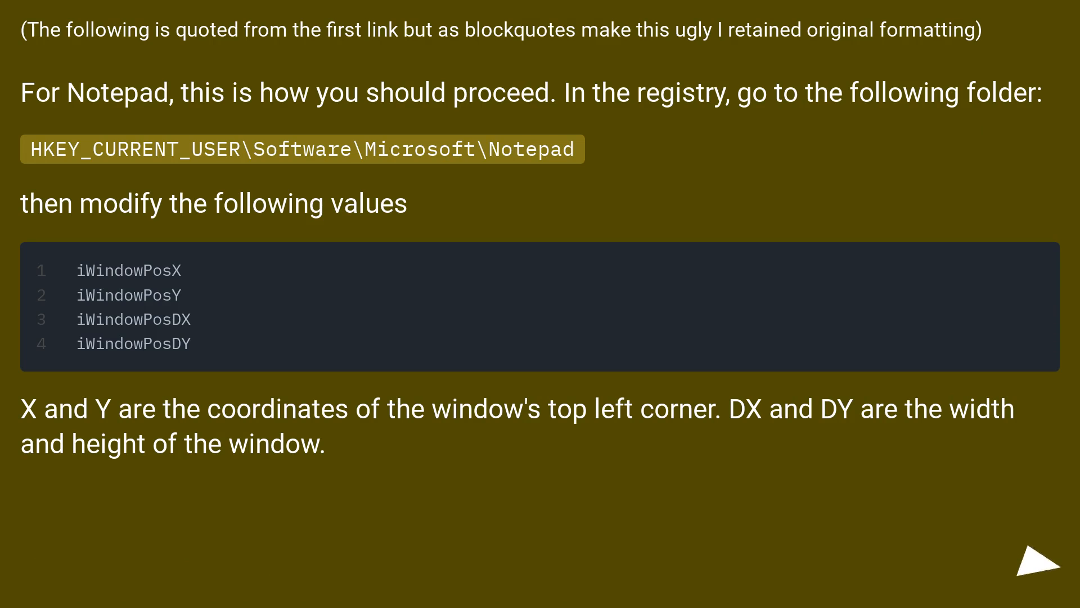
click(1028, 569)
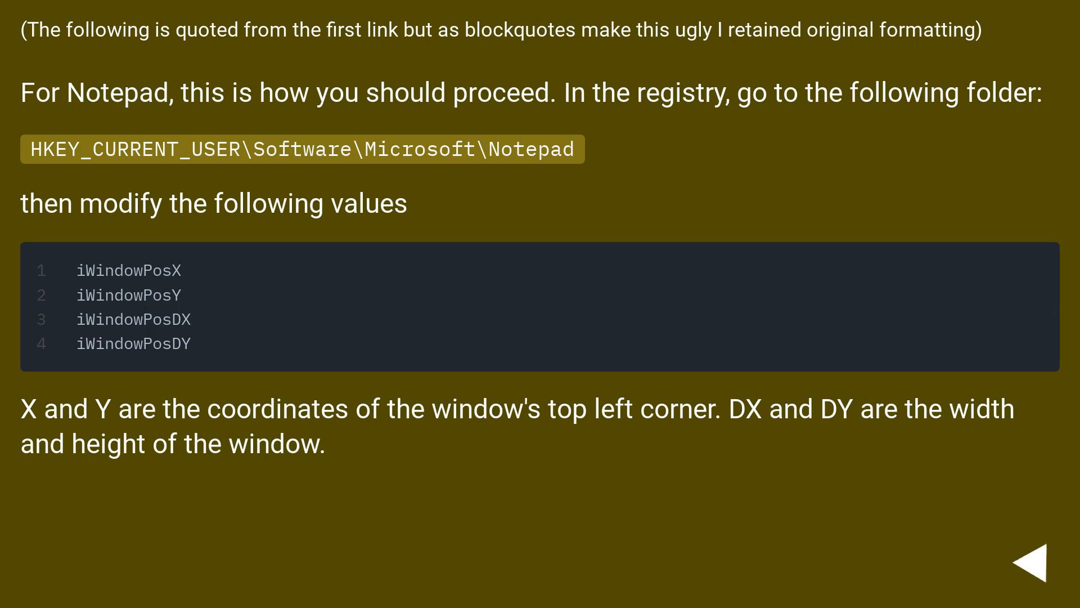
click(1033, 563)
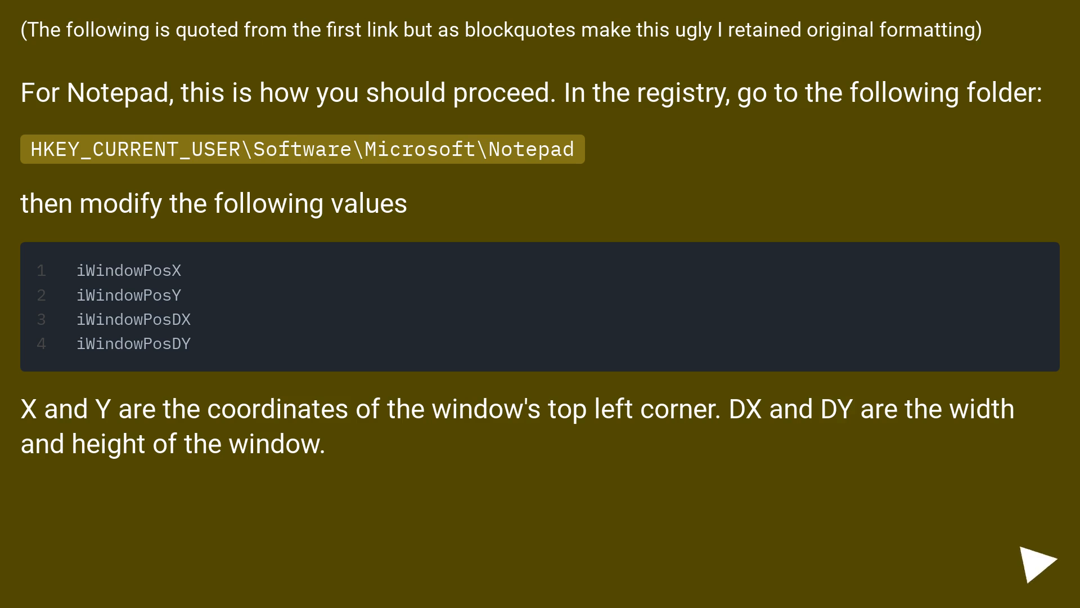
click(1037, 558)
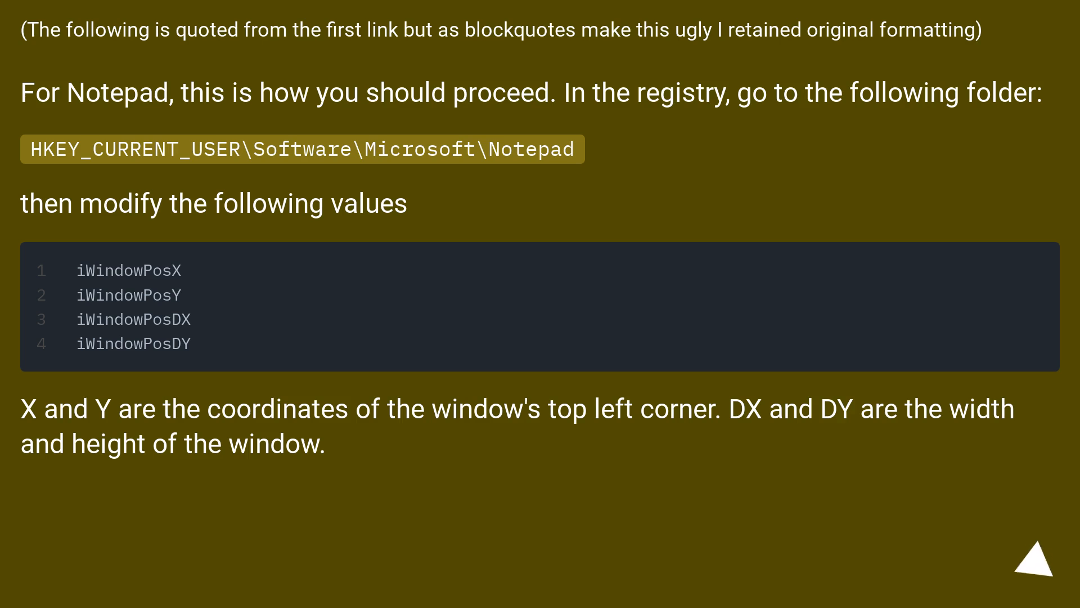
click(1033, 565)
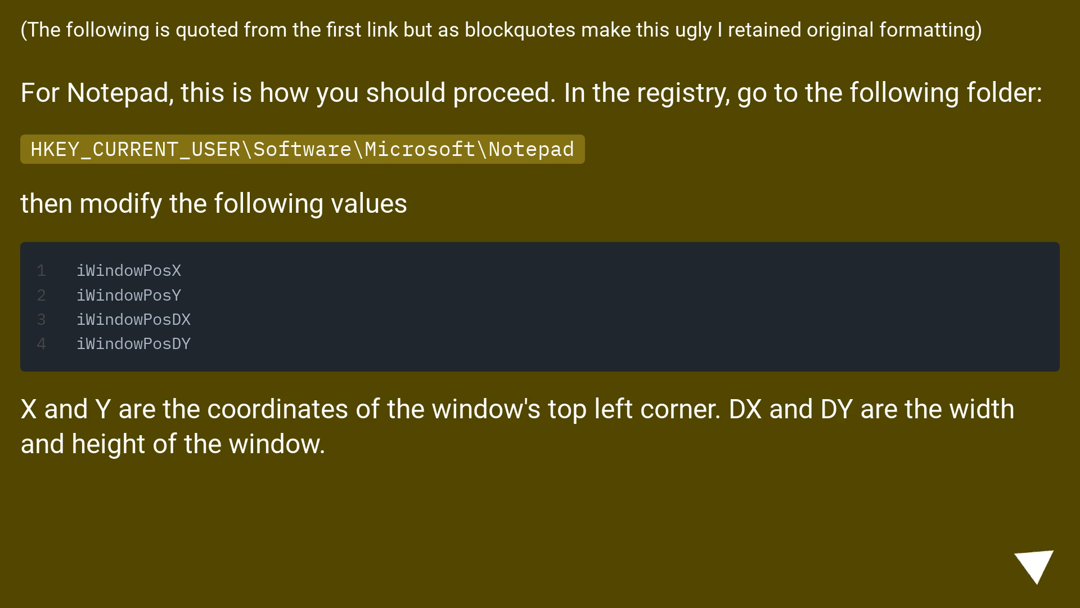
click(1030, 560)
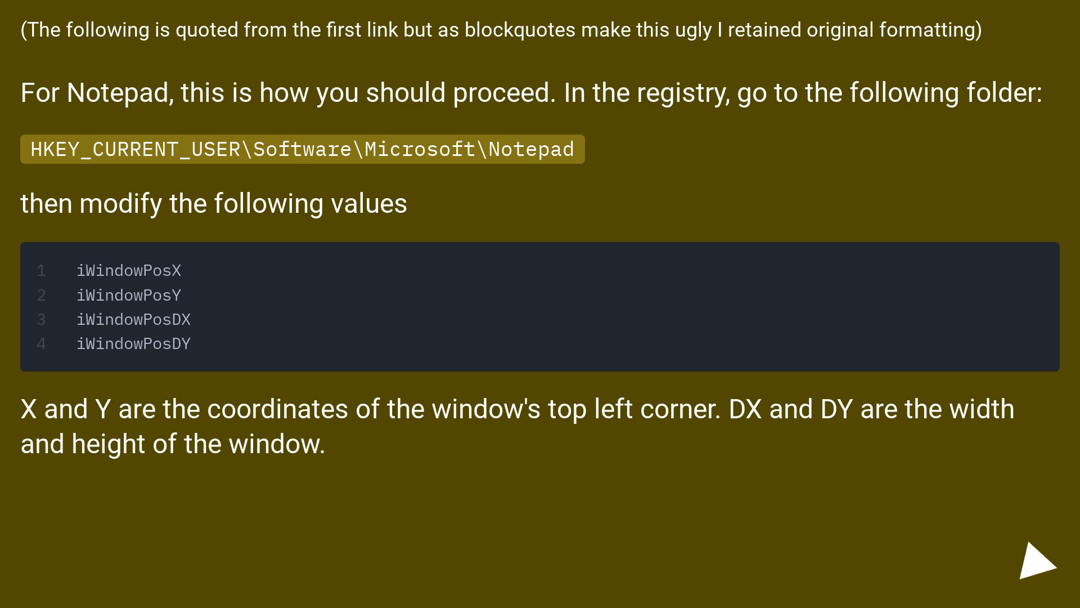
click(1020, 566)
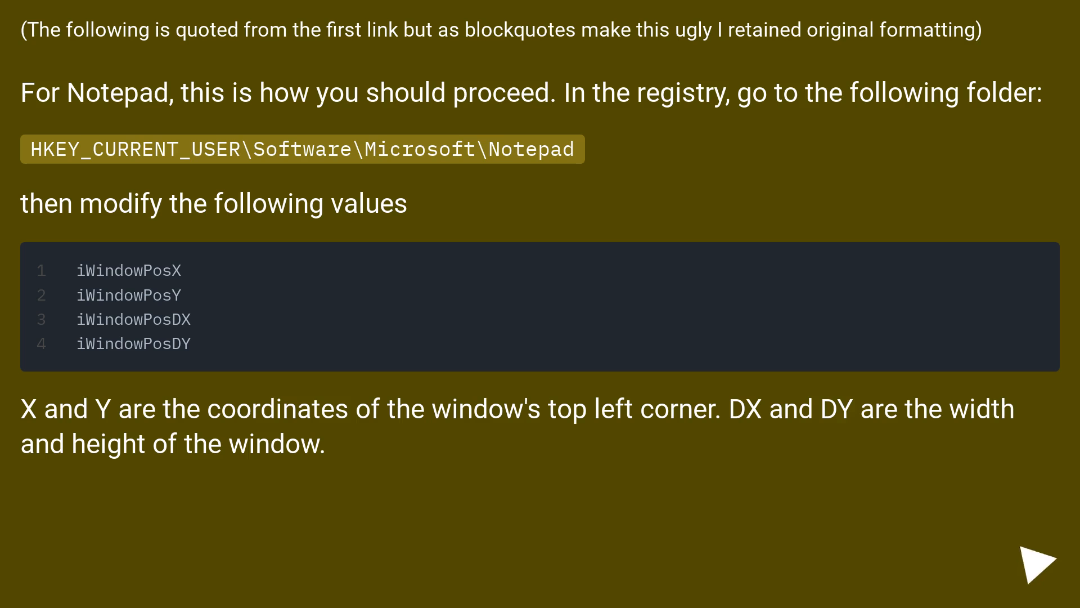
click(1037, 560)
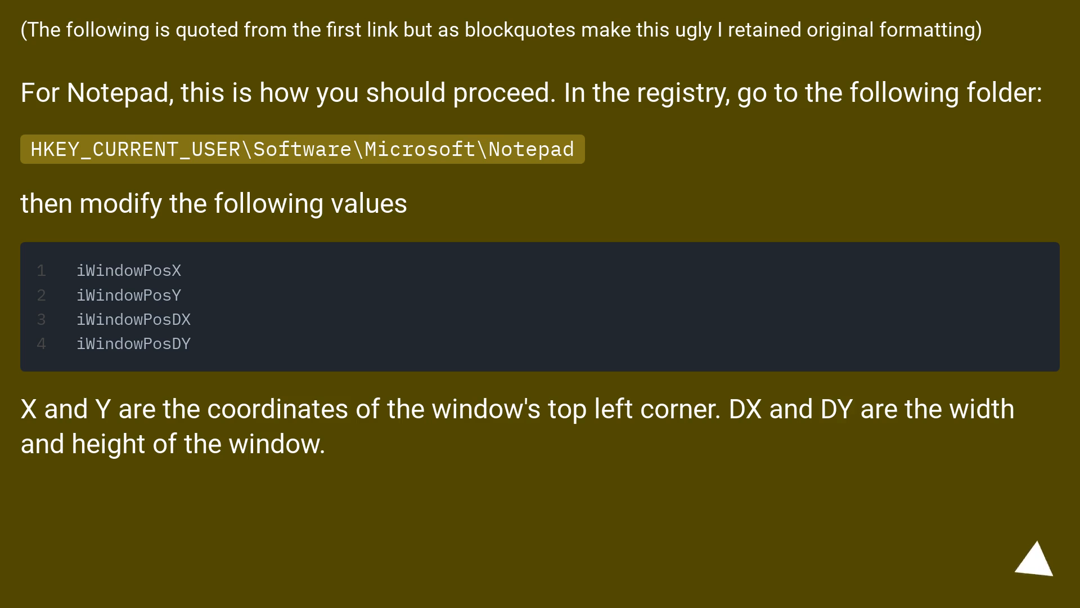